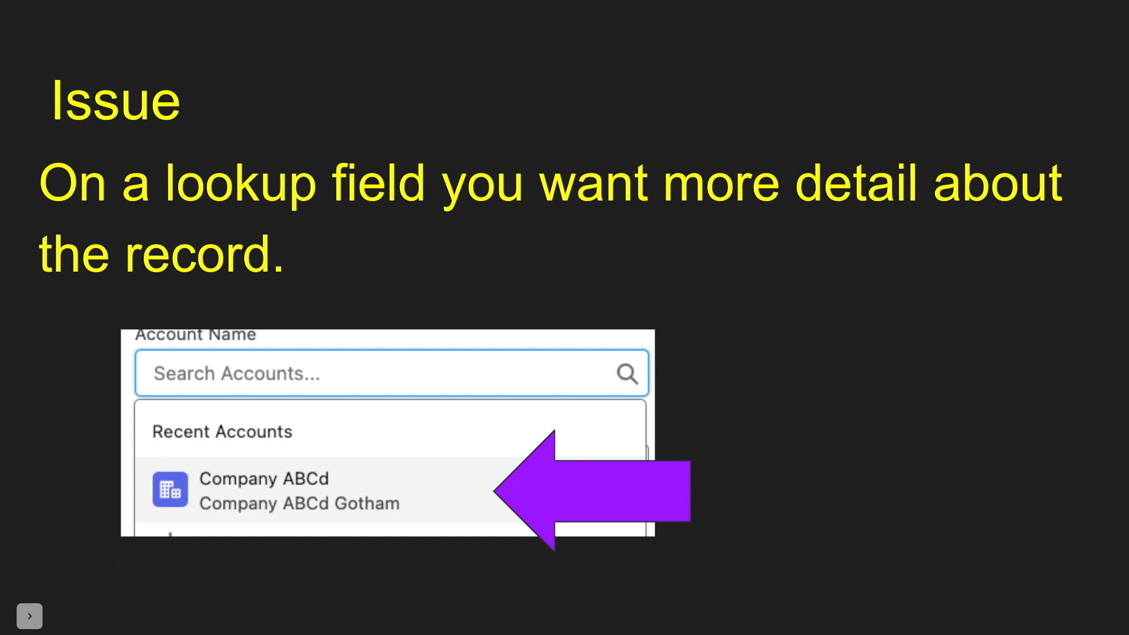
Step: Advance the slideshow to the How it Works slide explaining the search layout fields
left_click(30, 616)
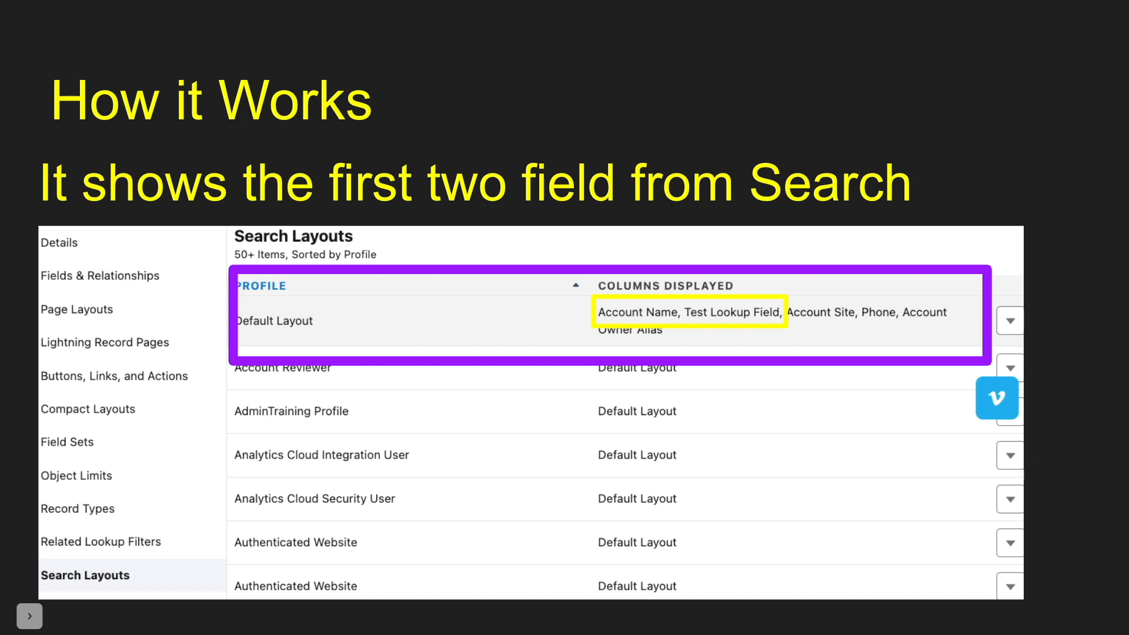
mouse_move(408, 508)
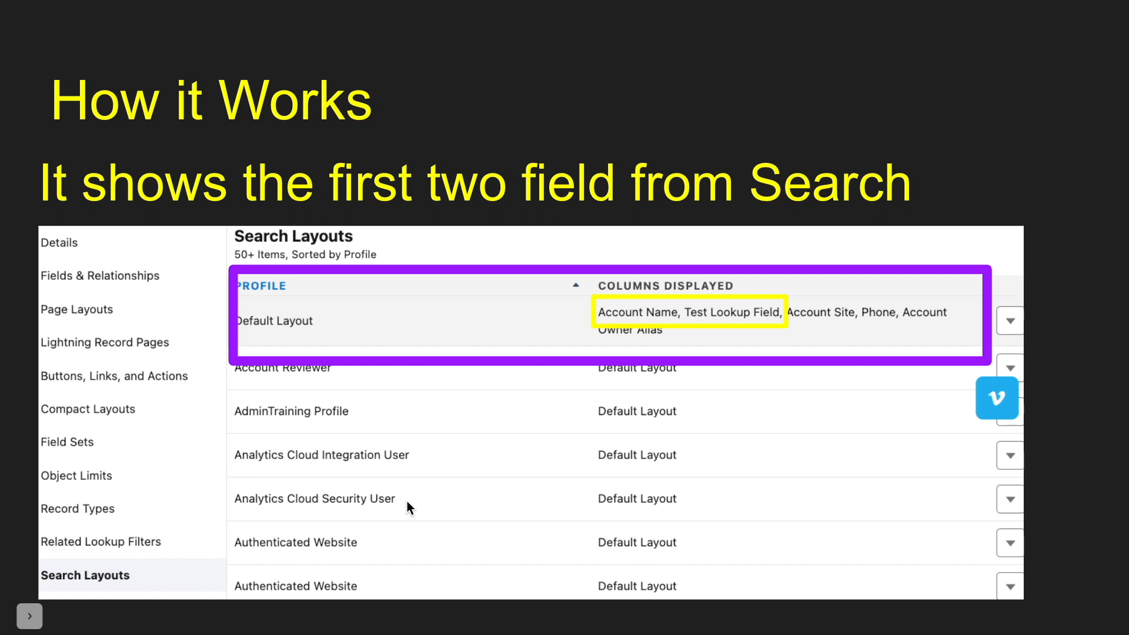
mouse_move(774, 345)
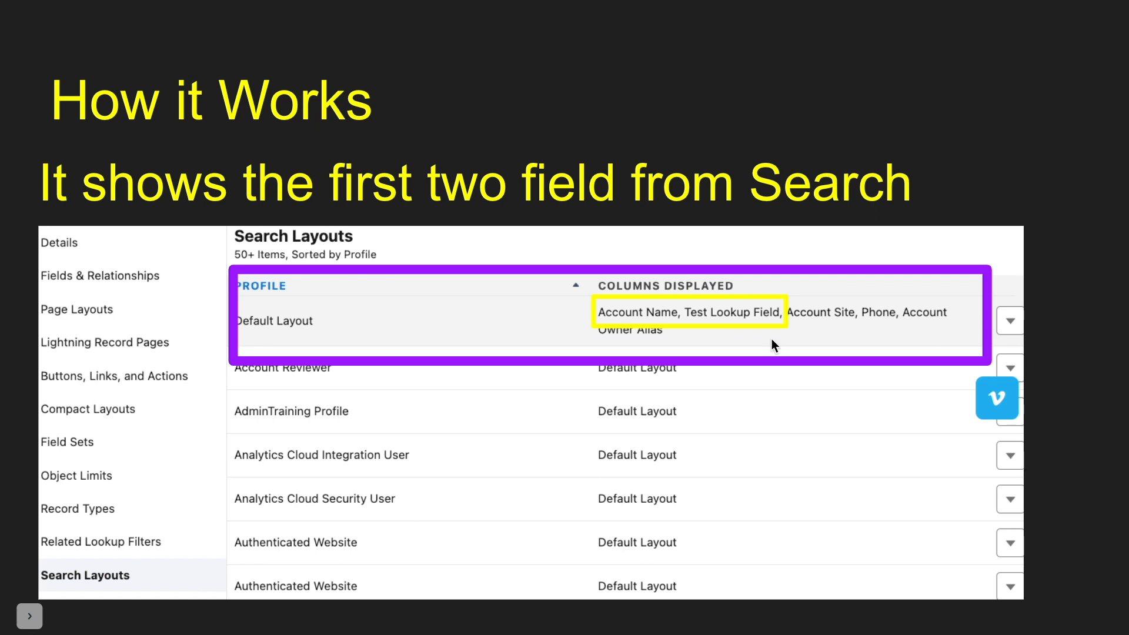
mouse_move(694, 325)
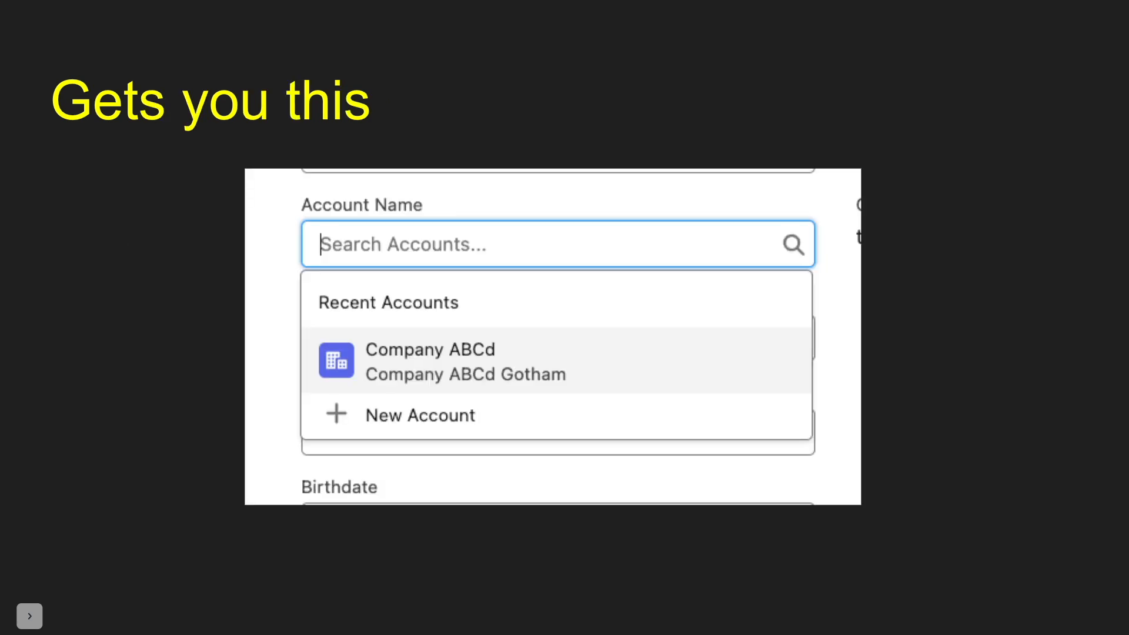
mouse_move(622, 310)
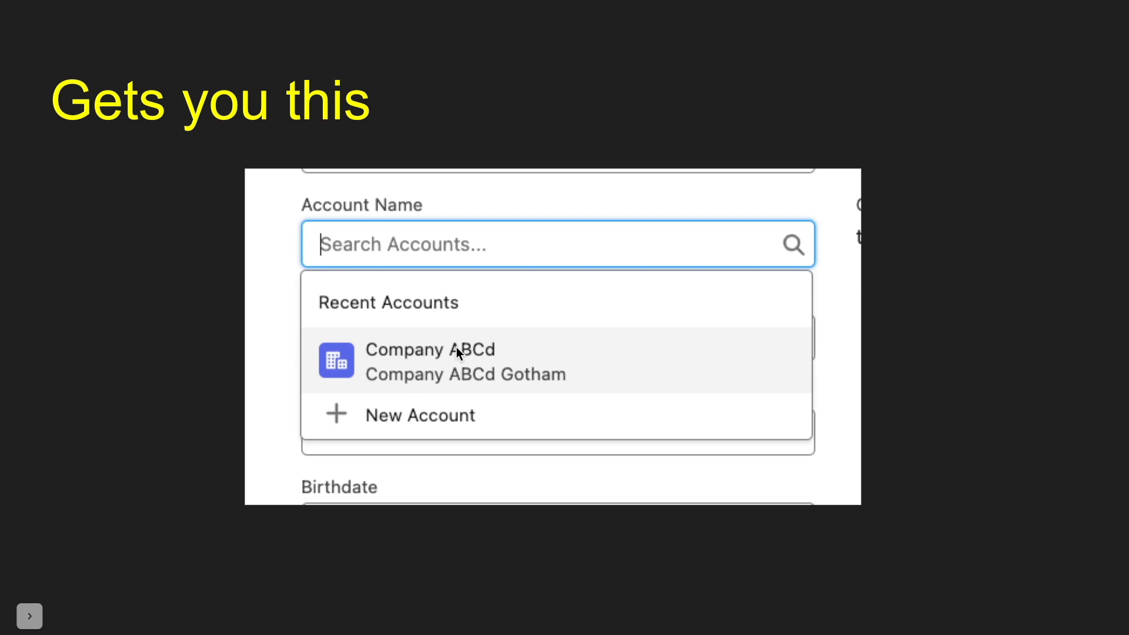
mouse_move(380, 382)
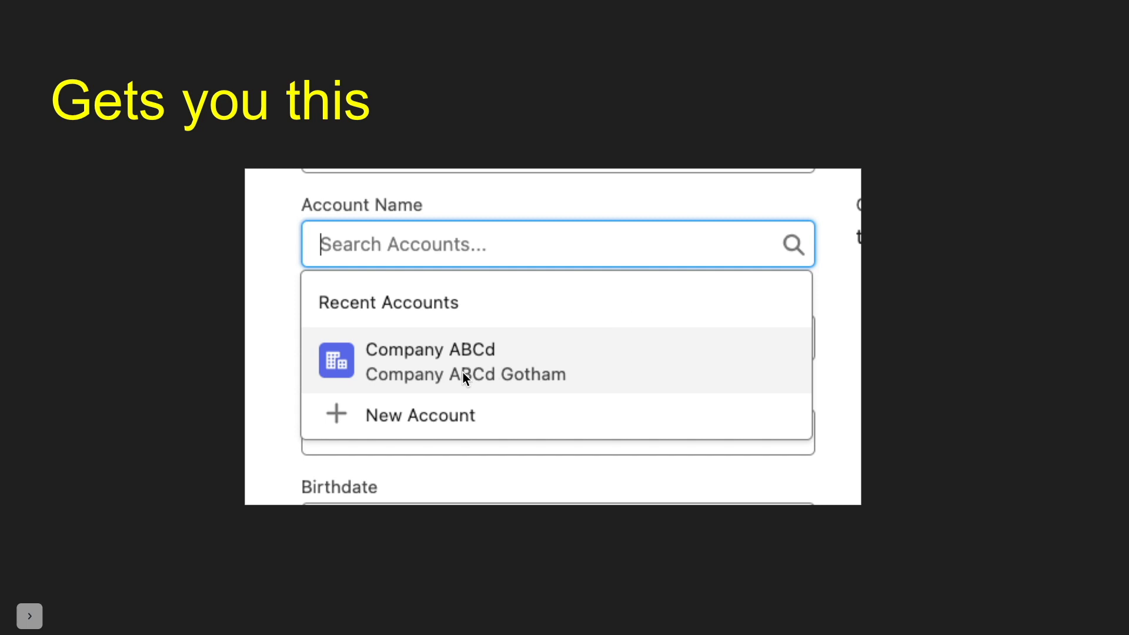
mouse_move(550, 385)
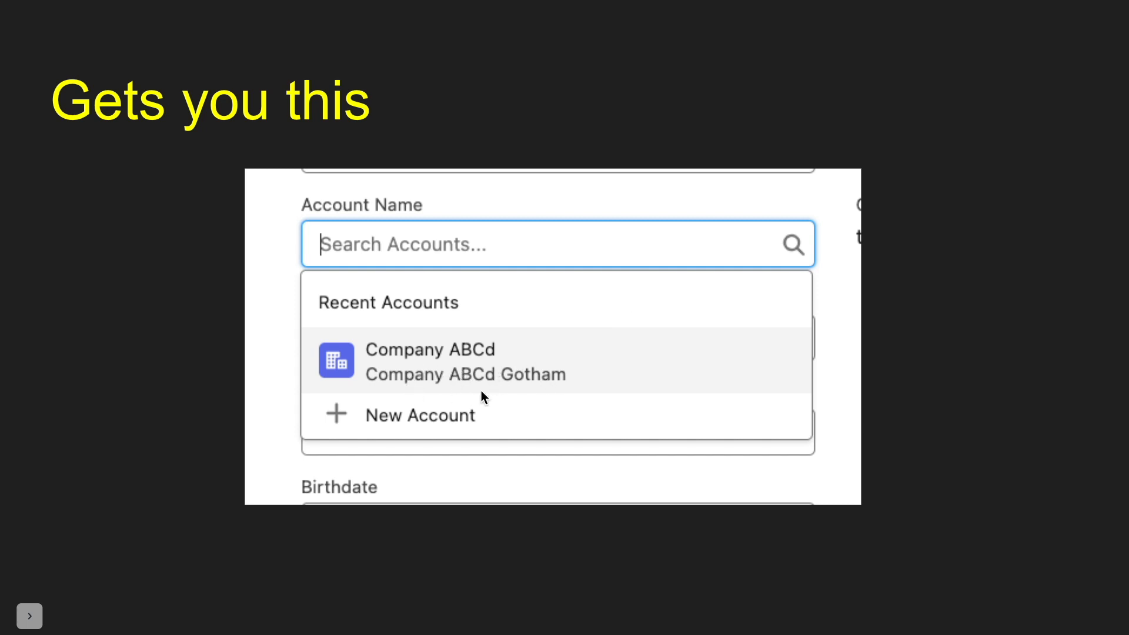
mouse_move(505, 395)
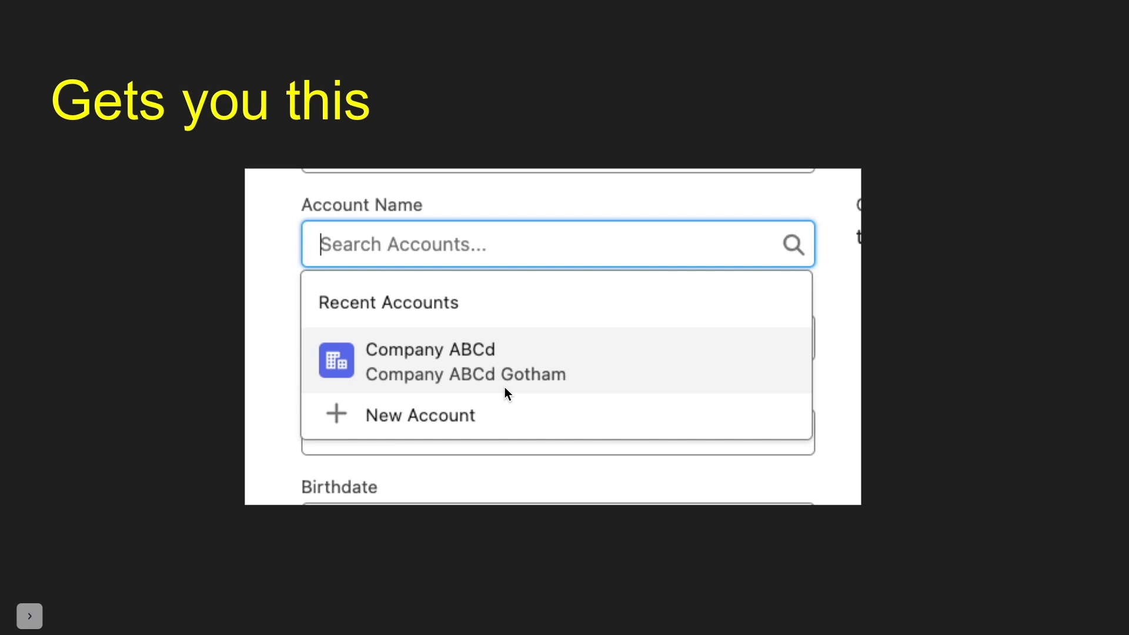